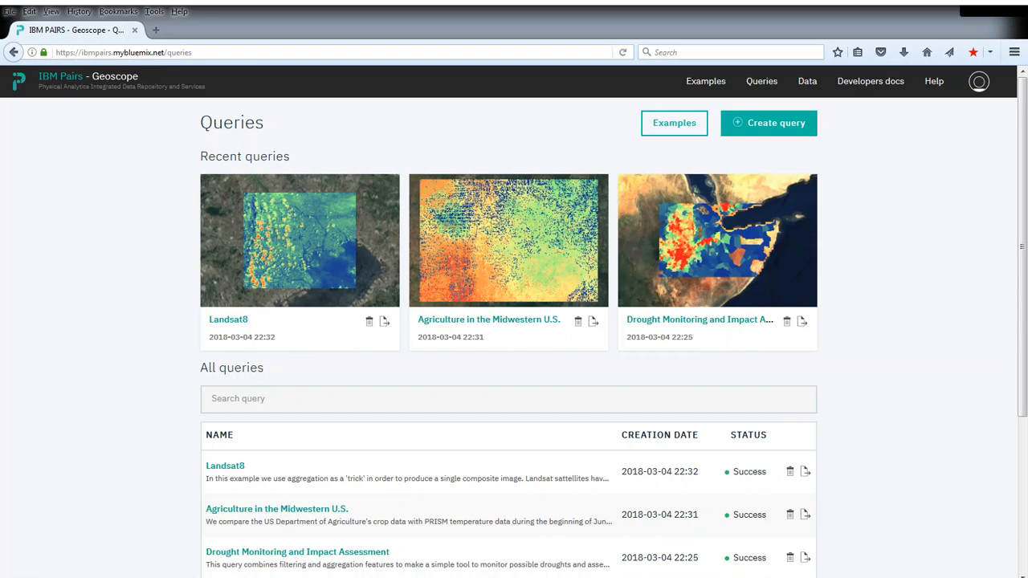
# Step: Start a new query from the Queries page
pyautogui.click(769, 123)
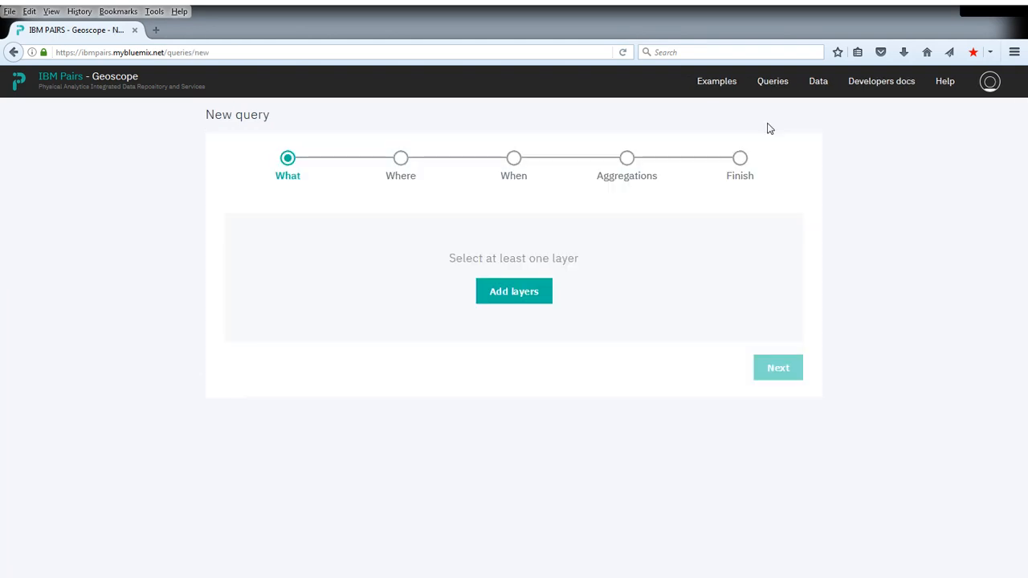
# Step: Add Crop 250m from Survey and PRISM Daily Maximum Temperature from Weather to the query
pyautogui.click(513, 290)
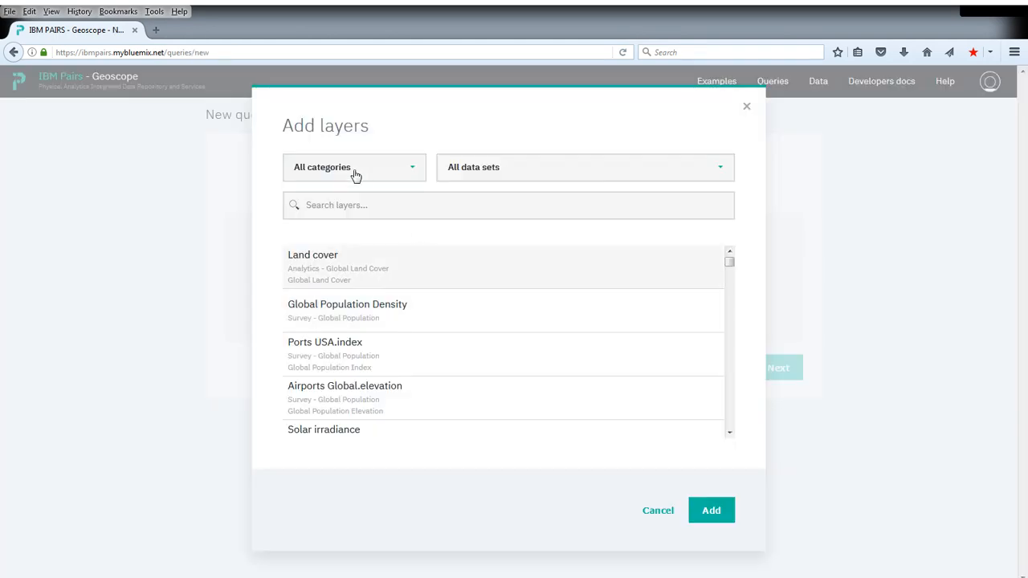
pyautogui.click(353, 167)
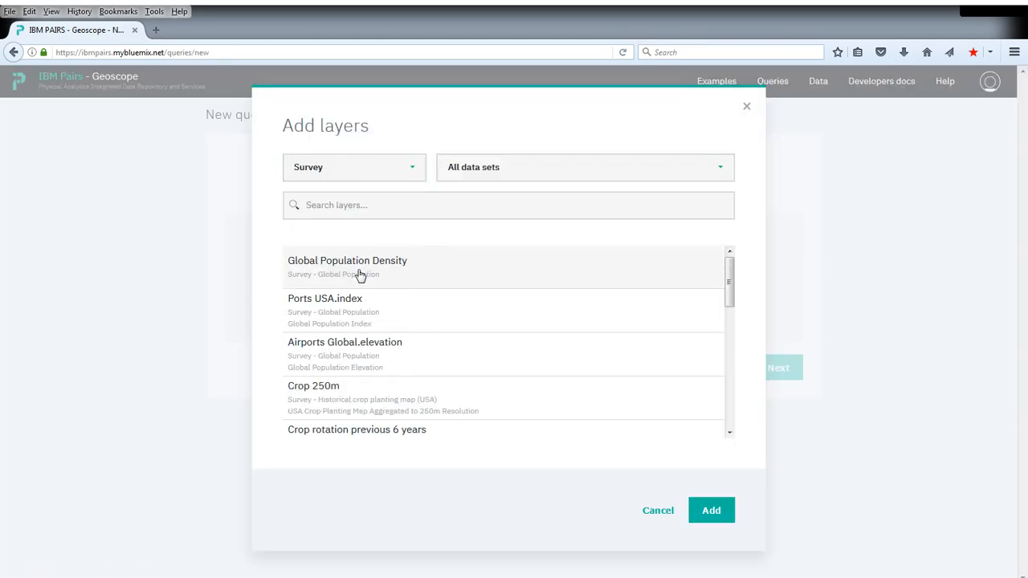
pyautogui.moveTo(319, 396)
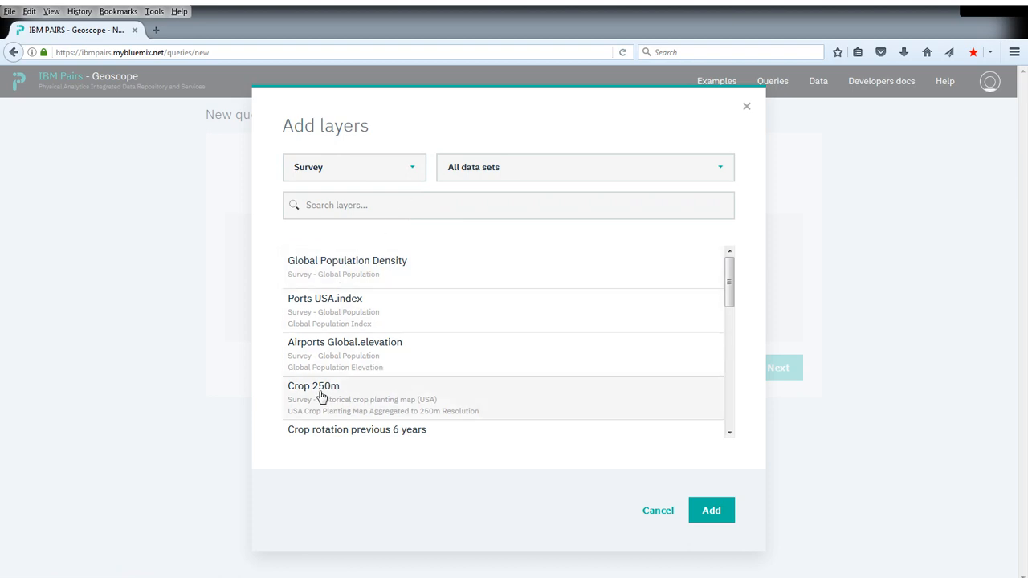
pyautogui.moveTo(384, 394)
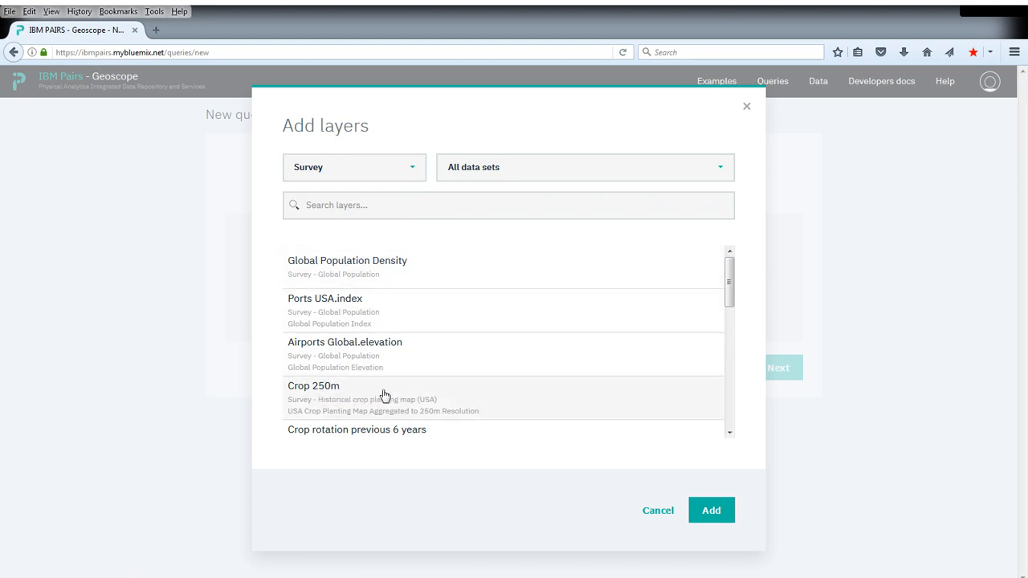
pyautogui.moveTo(473, 400)
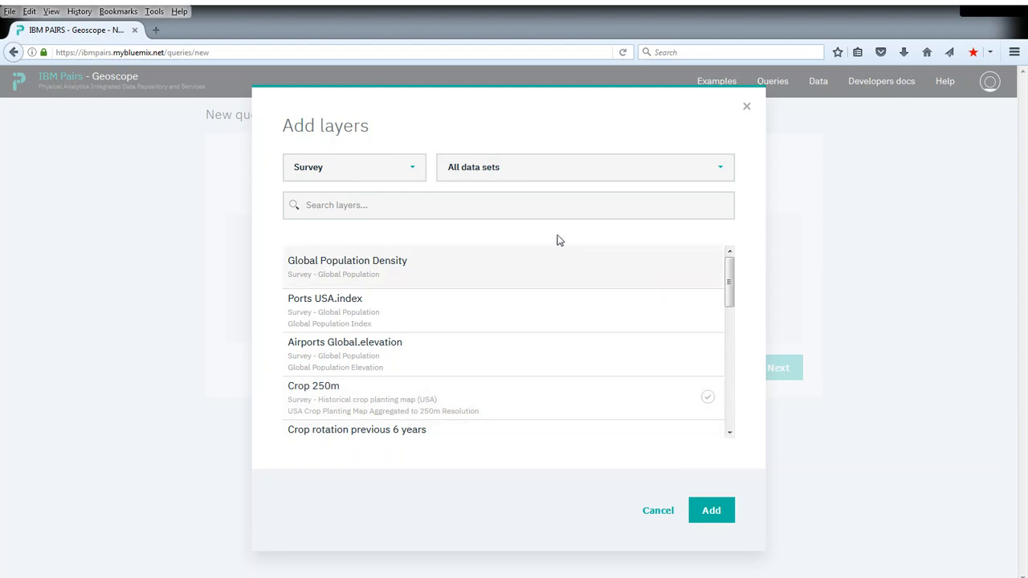
pyautogui.click(353, 167)
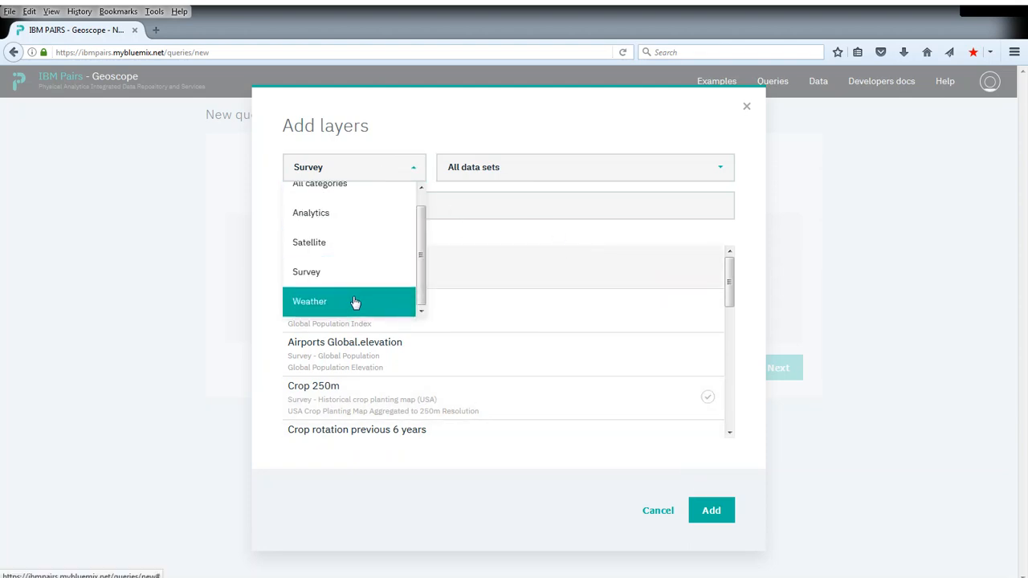
pyautogui.click(310, 301)
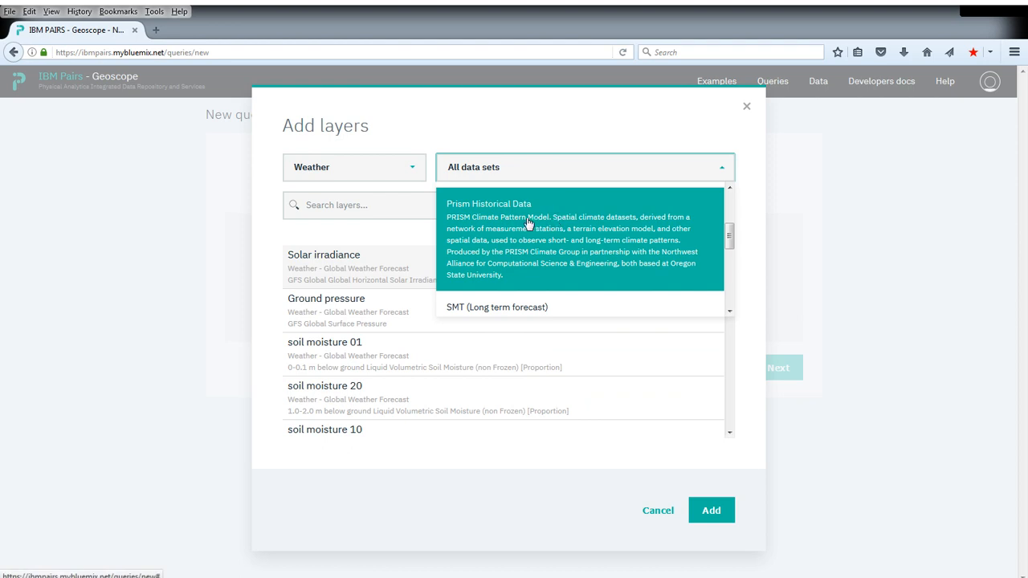
pyautogui.click(488, 203)
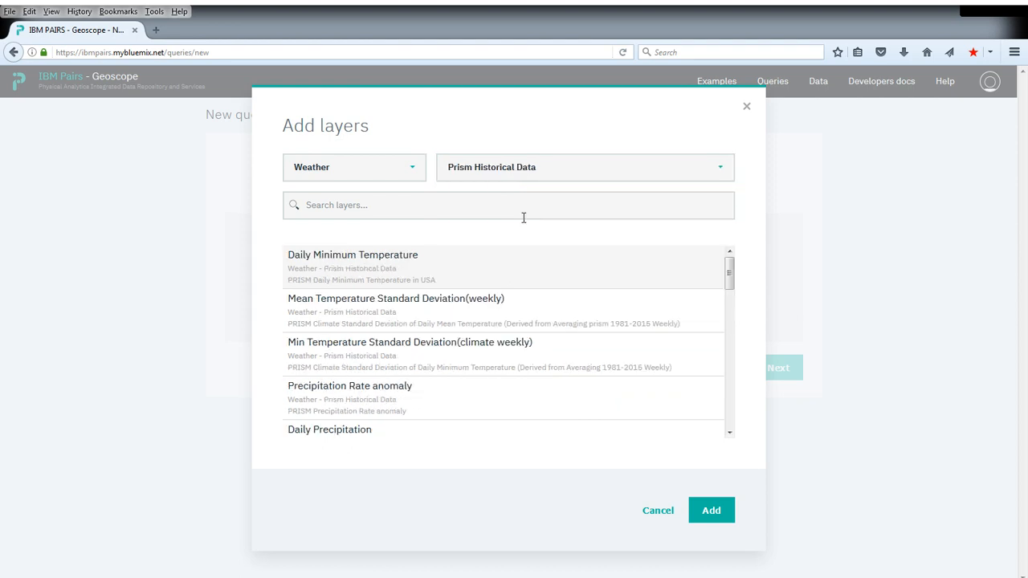
pyautogui.scroll(-3)
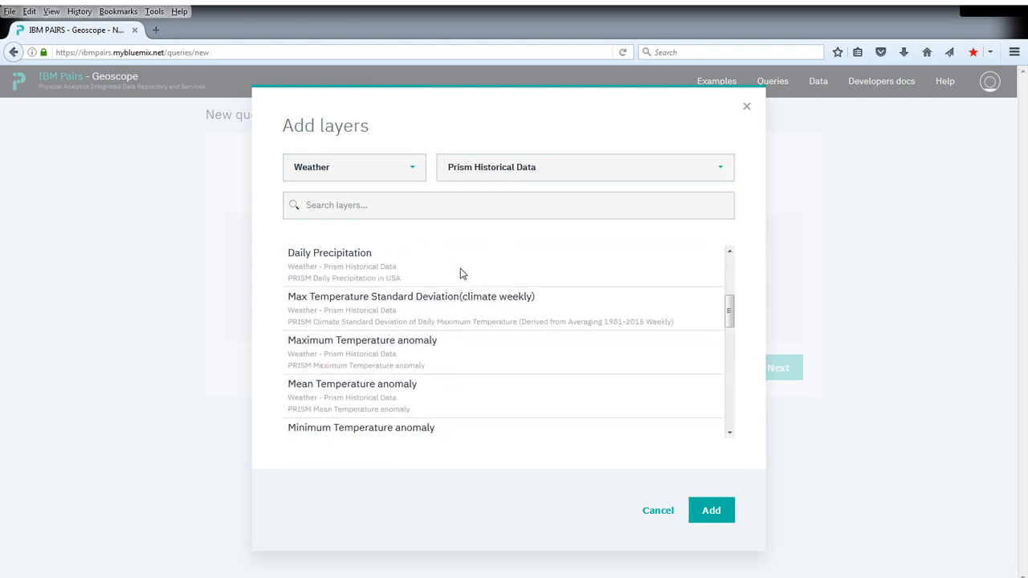
pyautogui.scroll(-3)
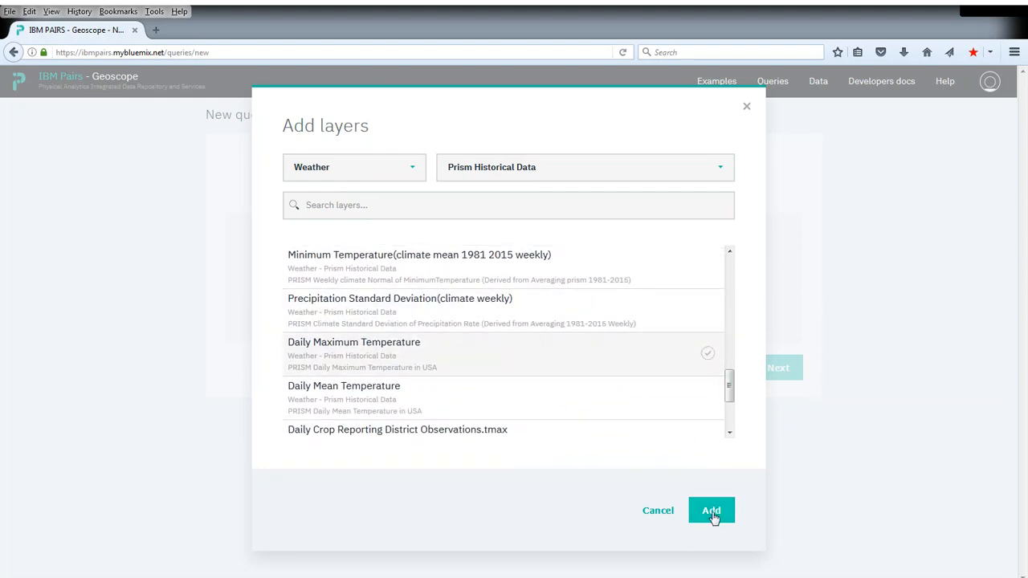
pyautogui.click(711, 509)
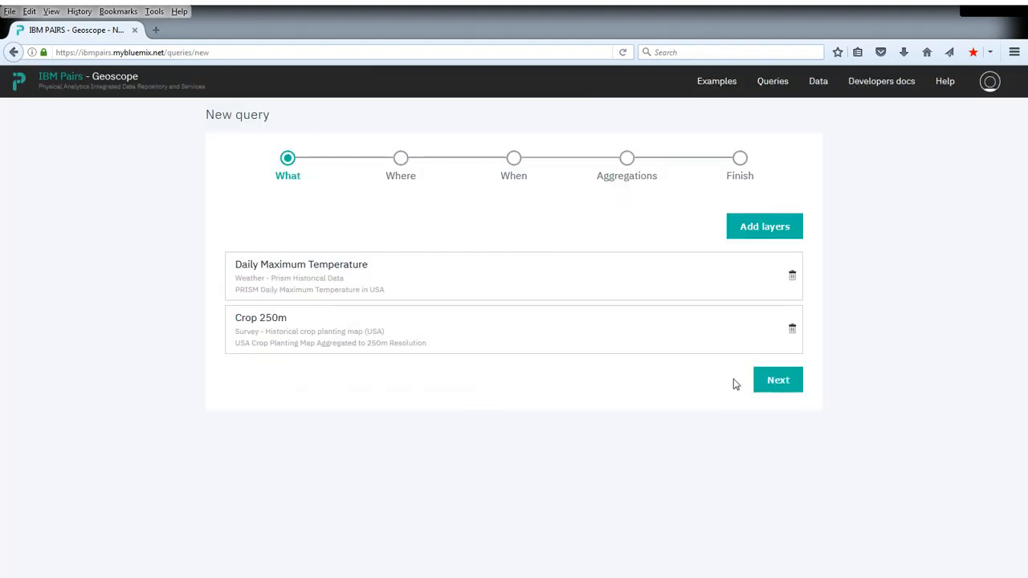
# Step: Draw a rectangle area over the Midwest, from near Lincoln/Des Moines toward Tulsa
pyautogui.click(777, 379)
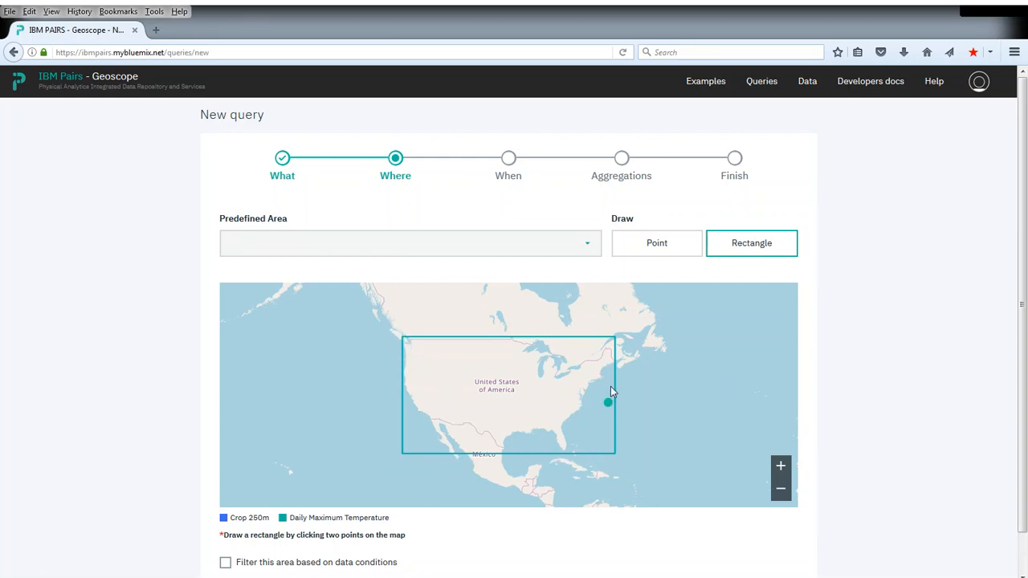
pyautogui.click(464, 354)
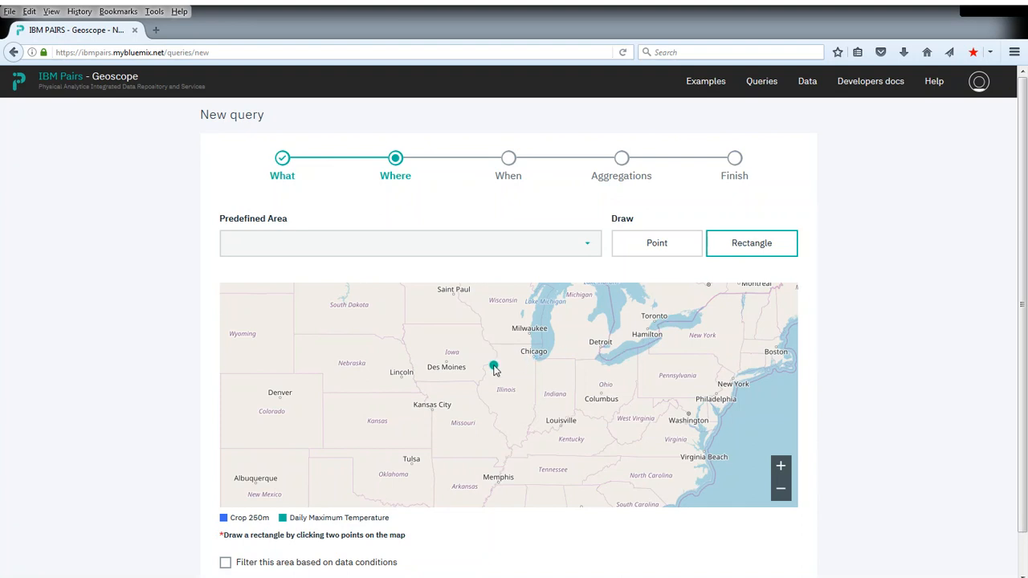
pyautogui.click(786, 416)
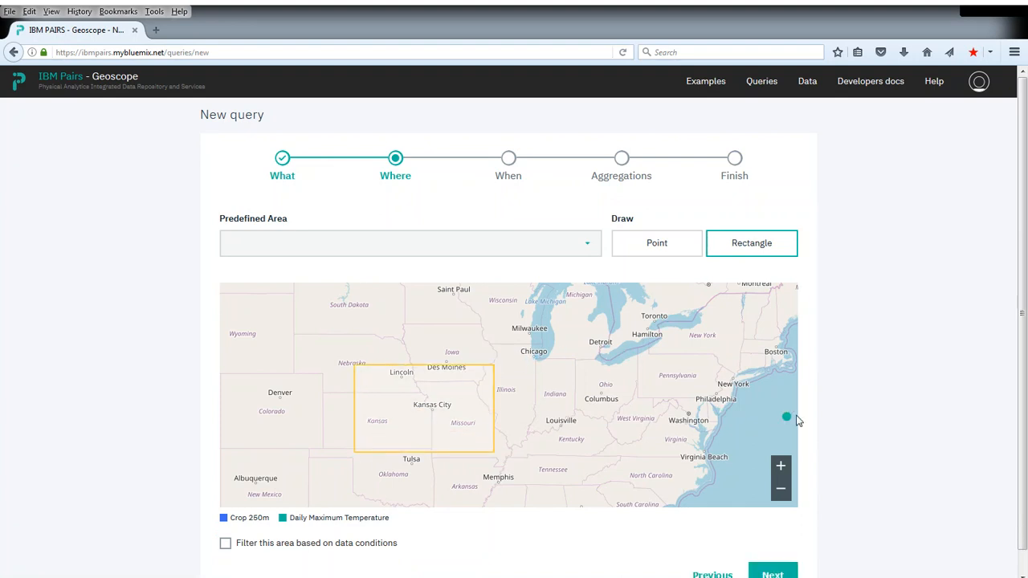
pyautogui.click(771, 573)
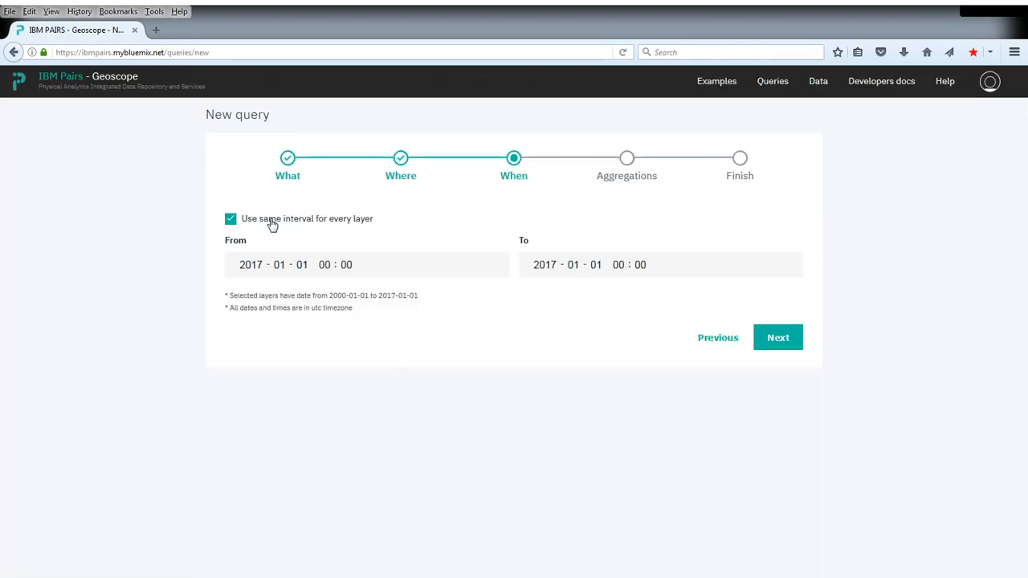
# Step: Give each layer its own interval, with Daily Maximum Temperature covering 2017-06-01 to 2017-06-14
pyautogui.click(230, 219)
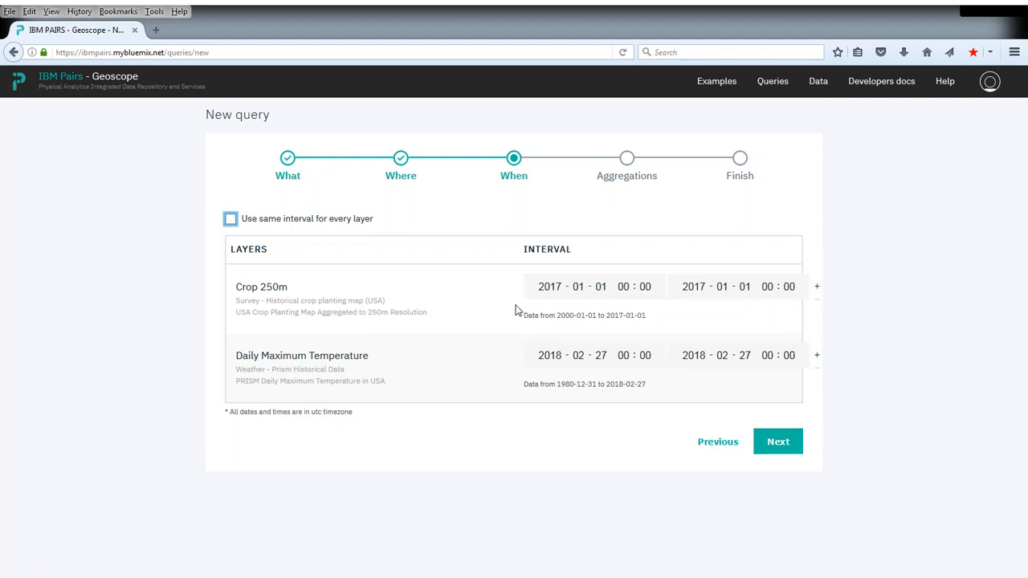
pyautogui.moveTo(414, 361)
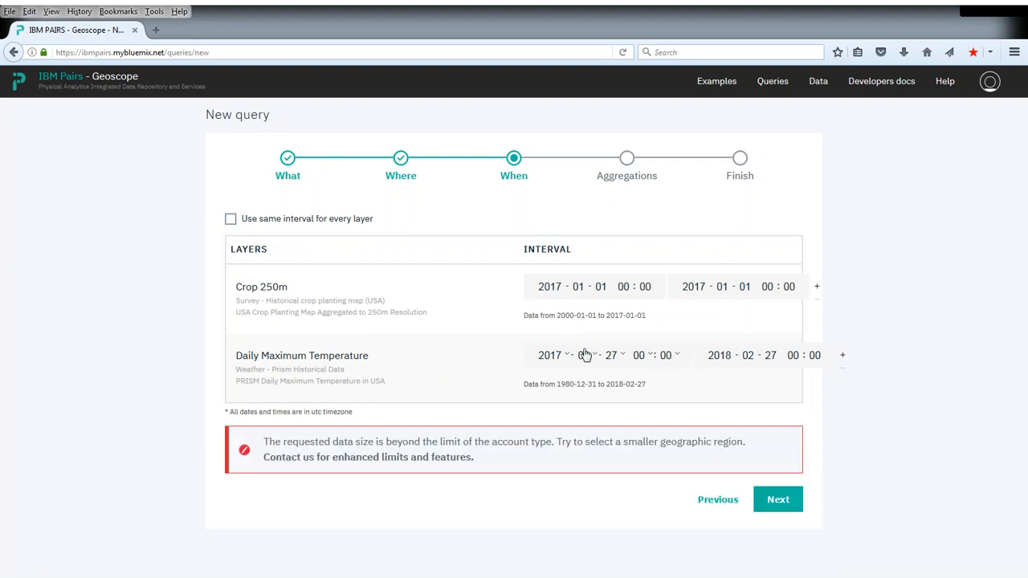
pyautogui.click(584, 355)
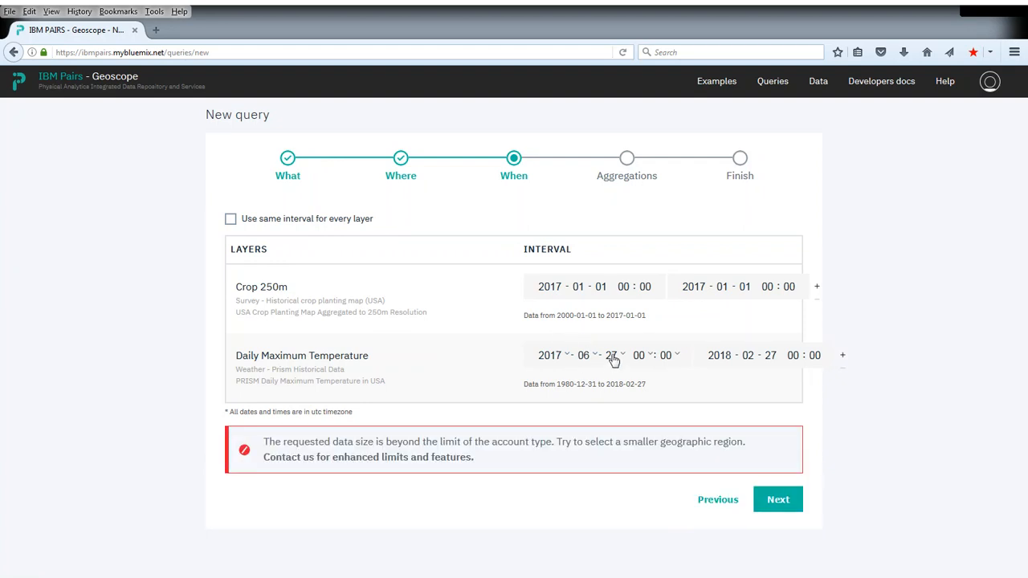
pyautogui.moveTo(618, 120)
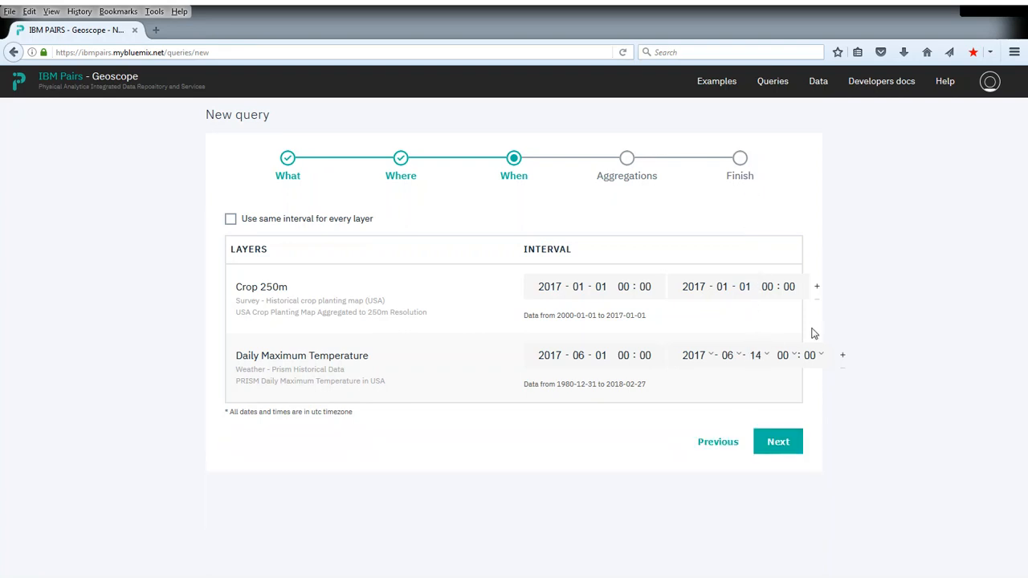
pyautogui.moveTo(827, 336)
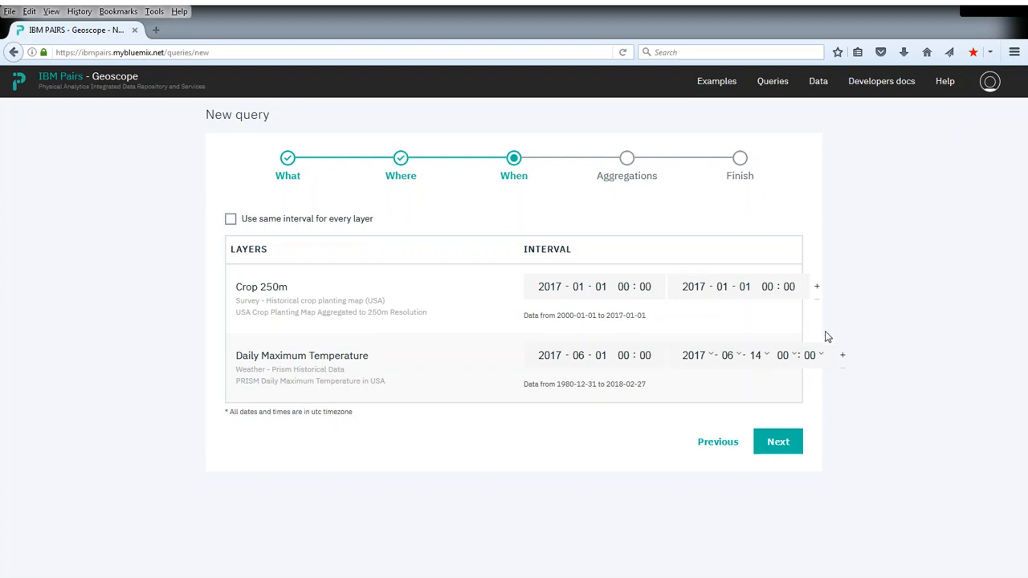
# Step: Keep no aggregation, name the query 'Crop Analysis Midwest', and run it
pyautogui.click(778, 441)
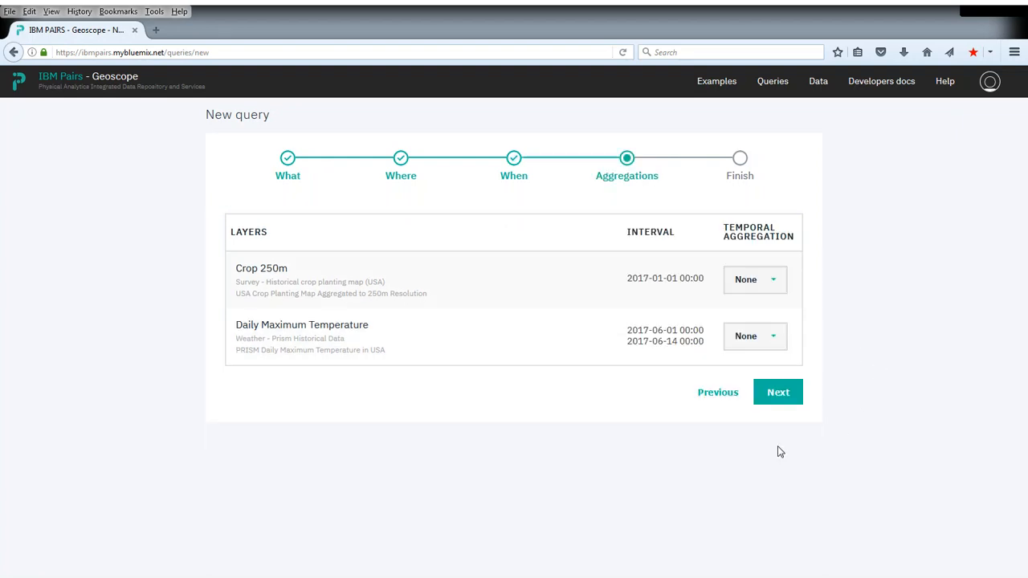
pyautogui.click(777, 391)
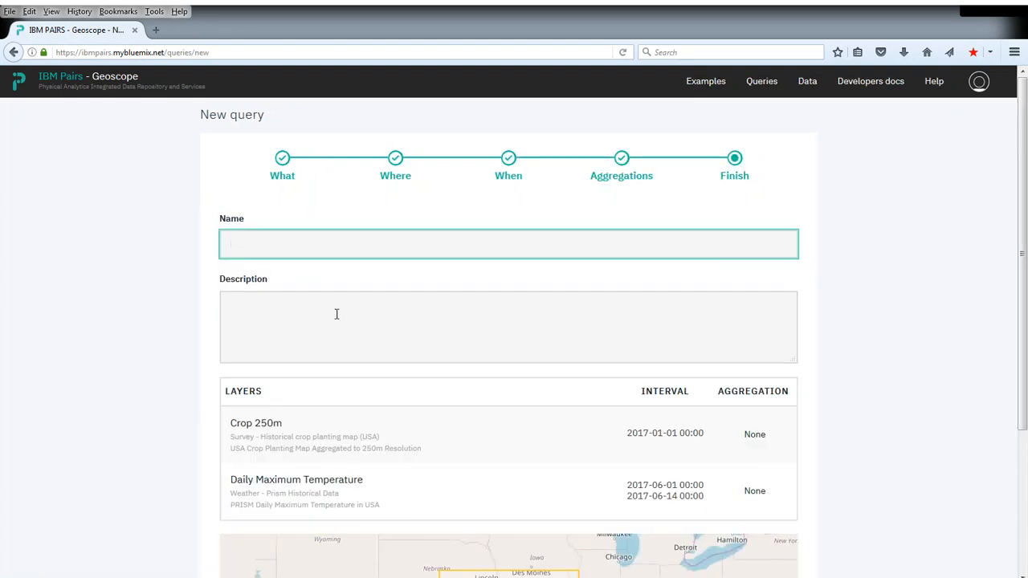
pyautogui.write('Crop An')
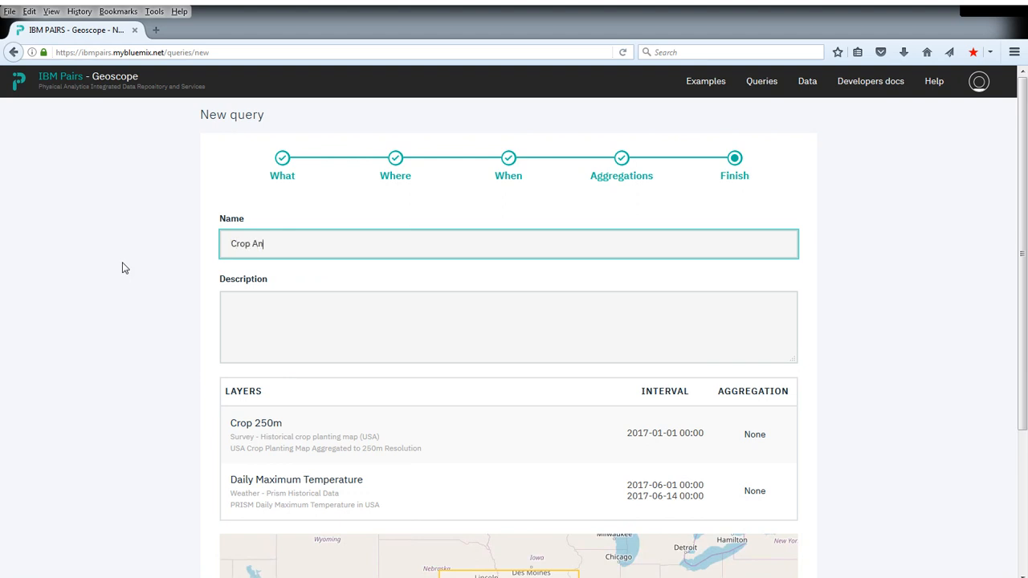
pyautogui.write('alysis Midws')
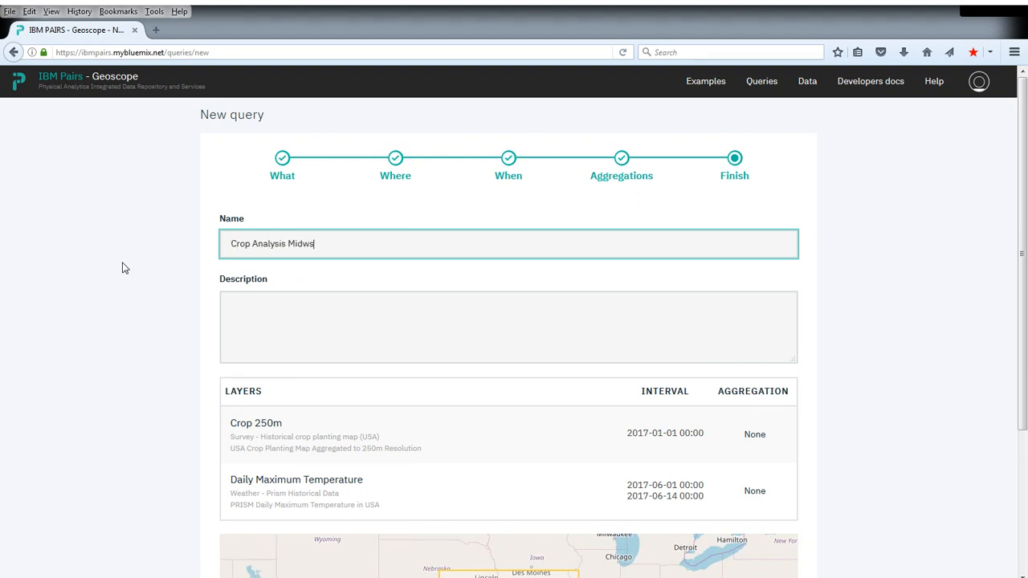
pyautogui.scroll(-3)
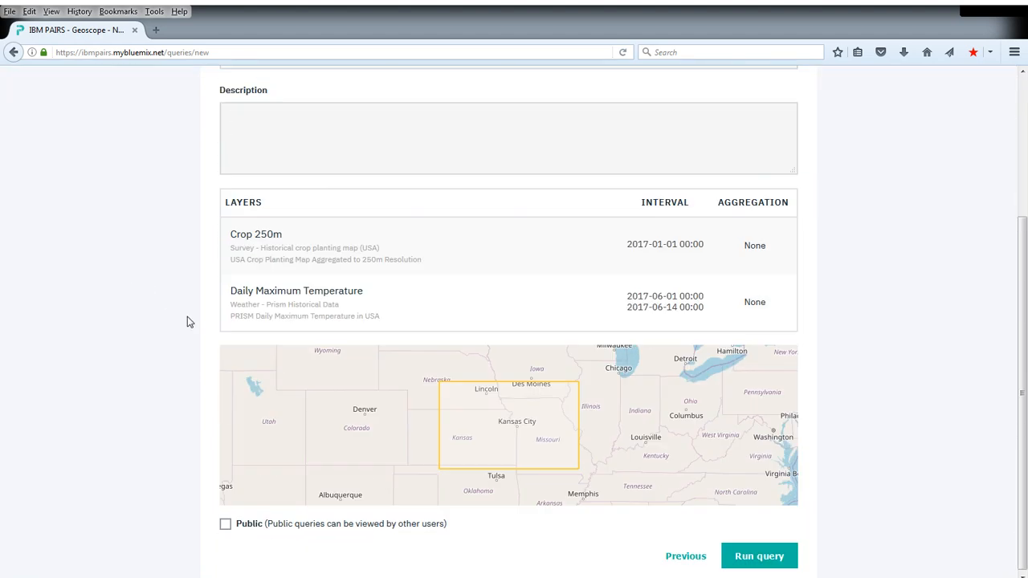
pyautogui.click(758, 555)
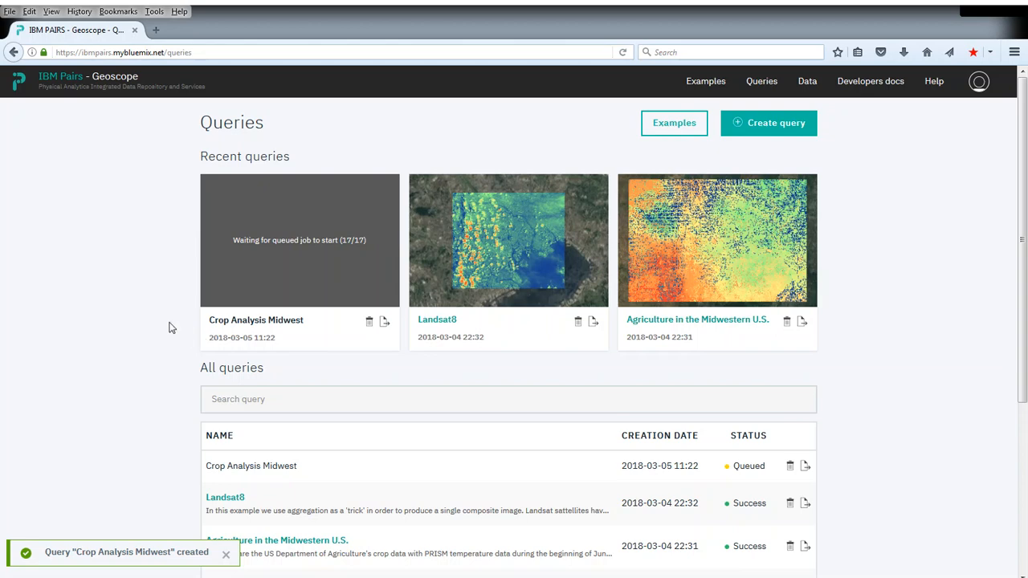
pyautogui.moveTo(737, 383)
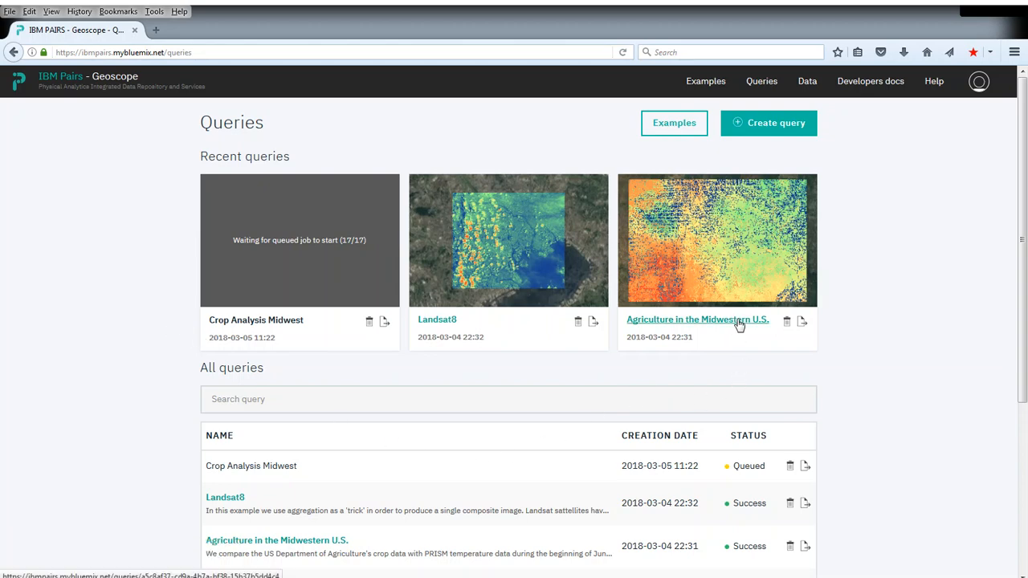
# Step: Open the 'Agriculture in the Midwestern U.S.' example results under Recent queries
pyautogui.click(697, 320)
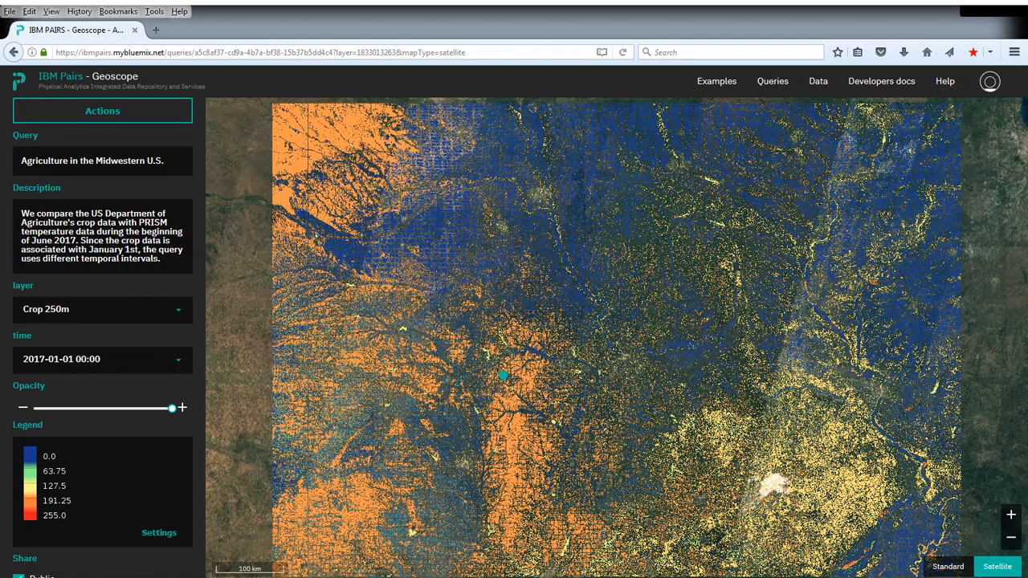
pyautogui.click(502, 376)
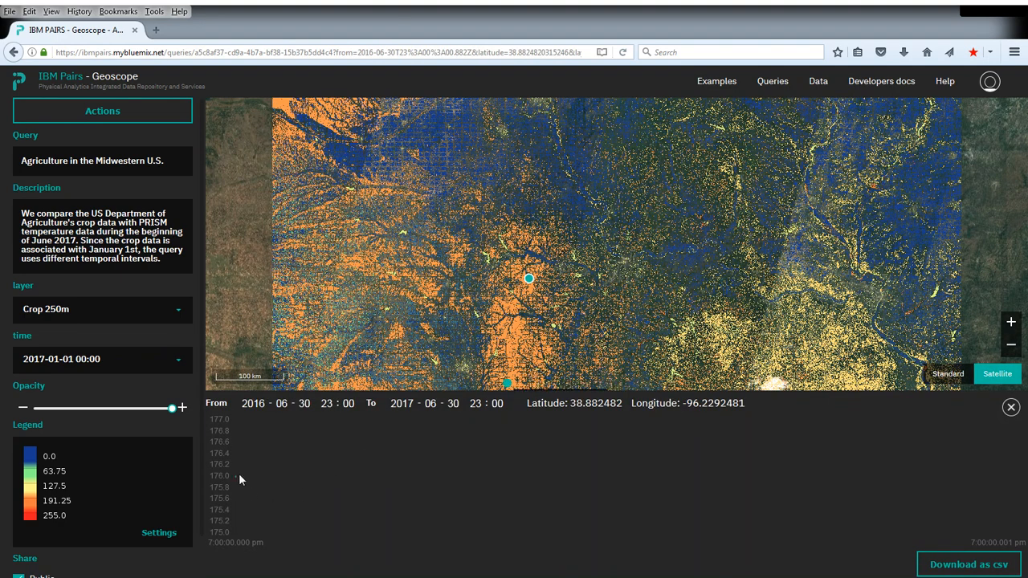
pyautogui.moveTo(238, 482)
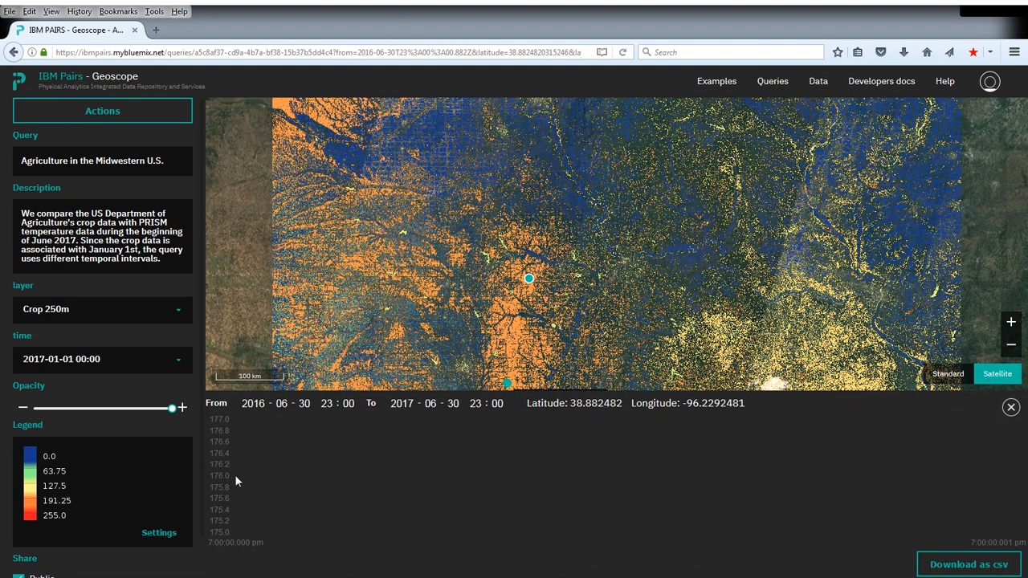
pyautogui.moveTo(237, 480)
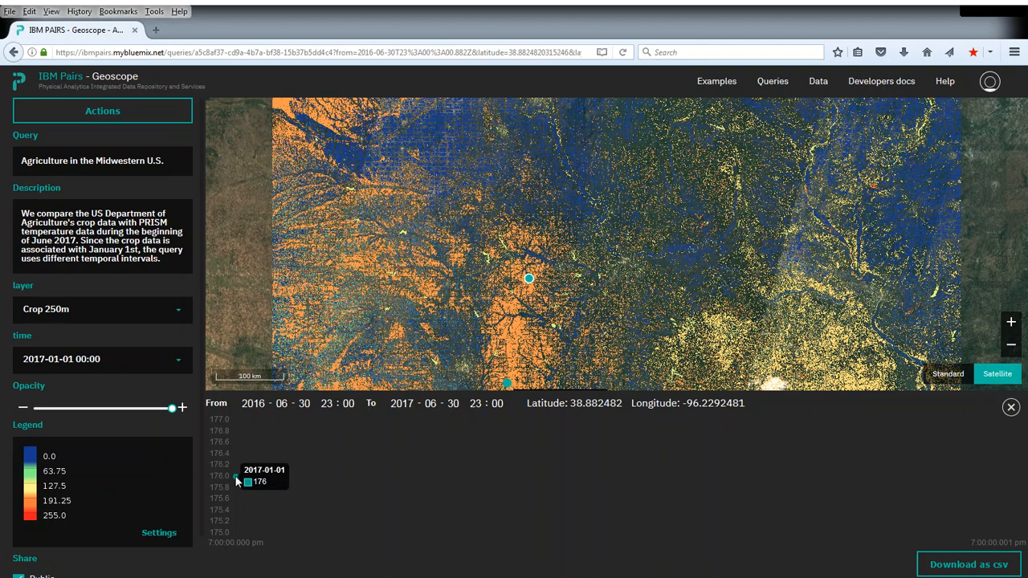
pyautogui.moveTo(394, 470)
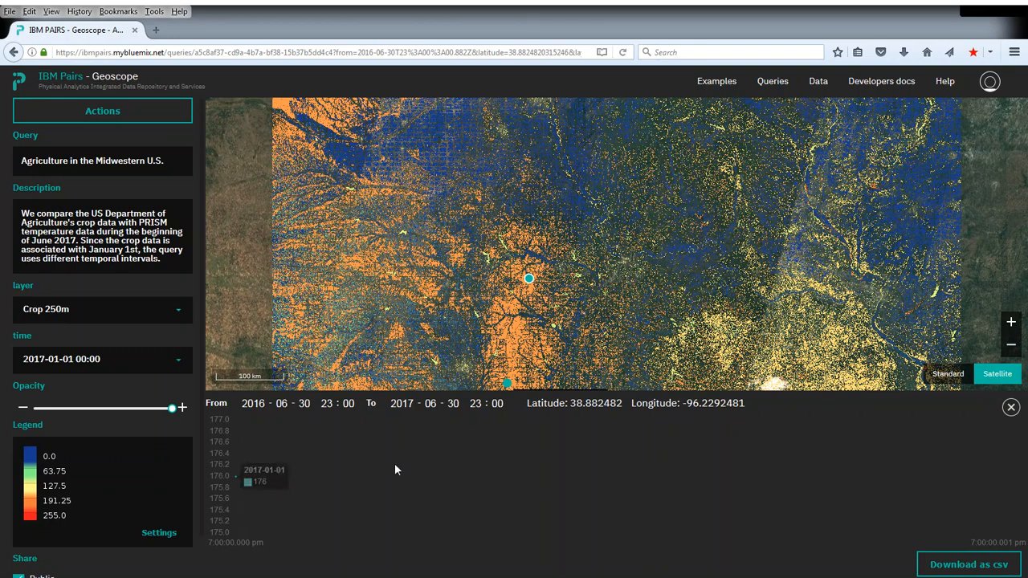
pyautogui.click(1010, 407)
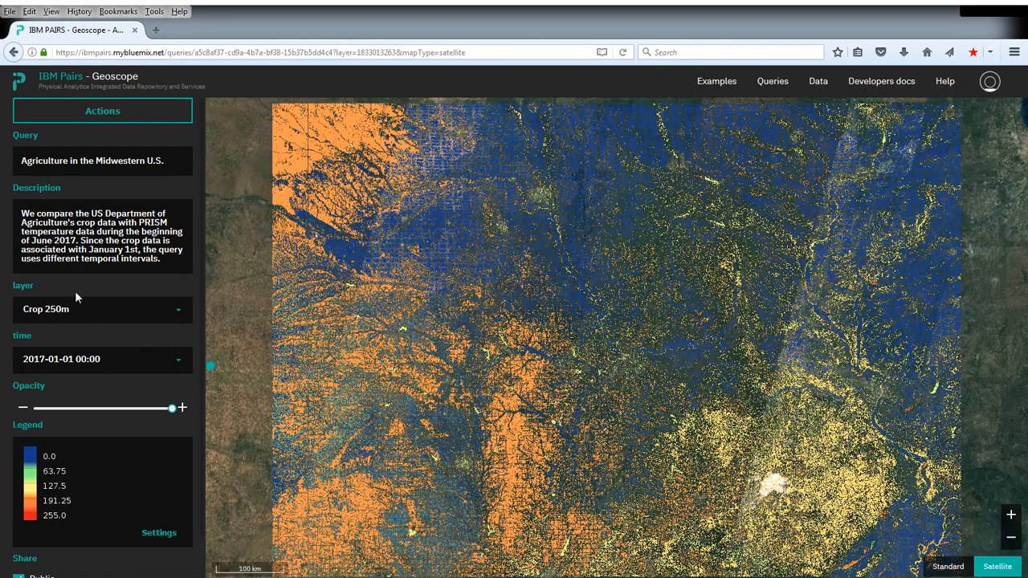
# Step: Map Daily Maximum Temperature, view a Kansas point's temperature series, and animate the layer
pyautogui.click(102, 310)
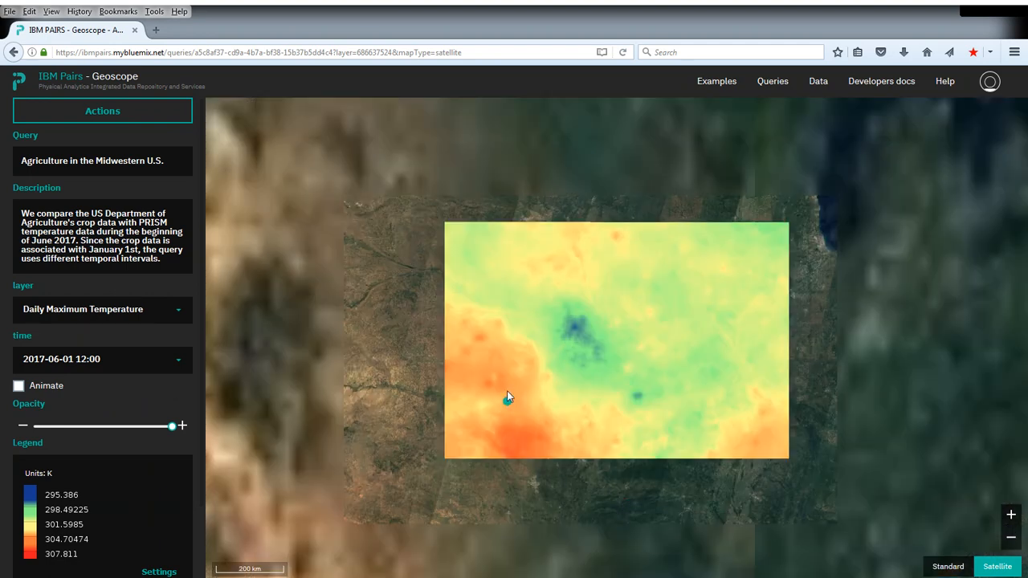
pyautogui.click(505, 358)
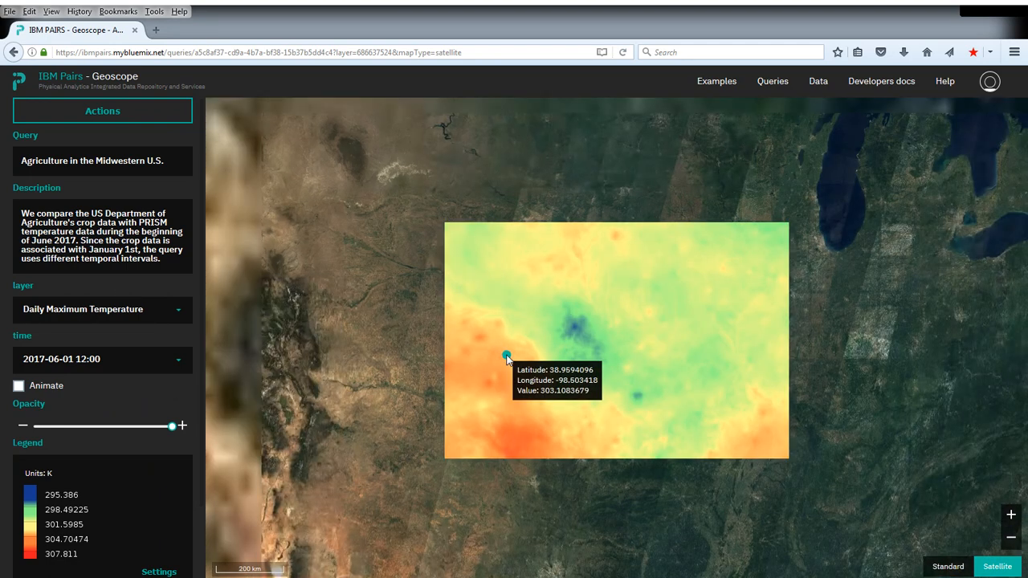
pyautogui.click(505, 355)
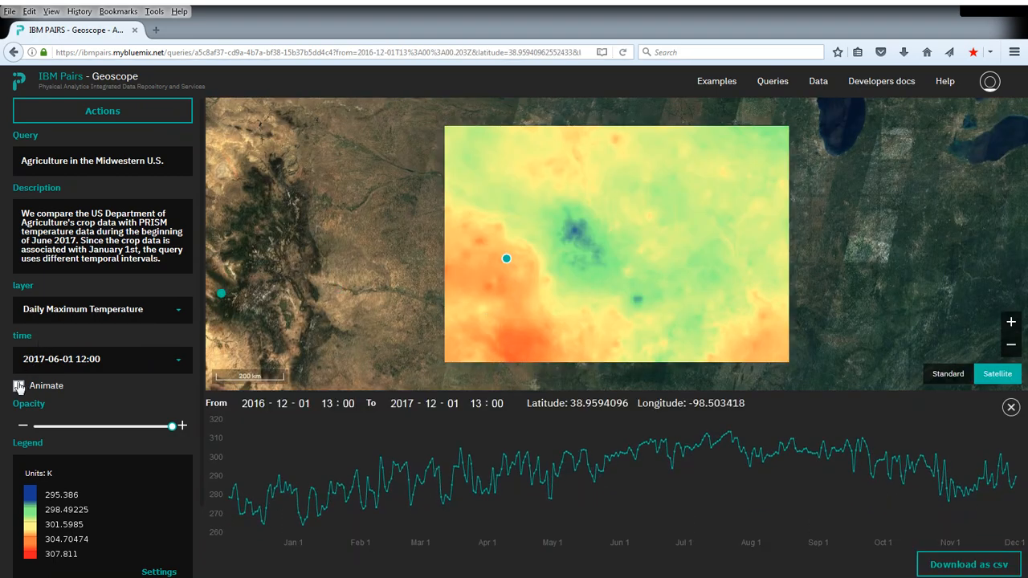
pyautogui.click(19, 386)
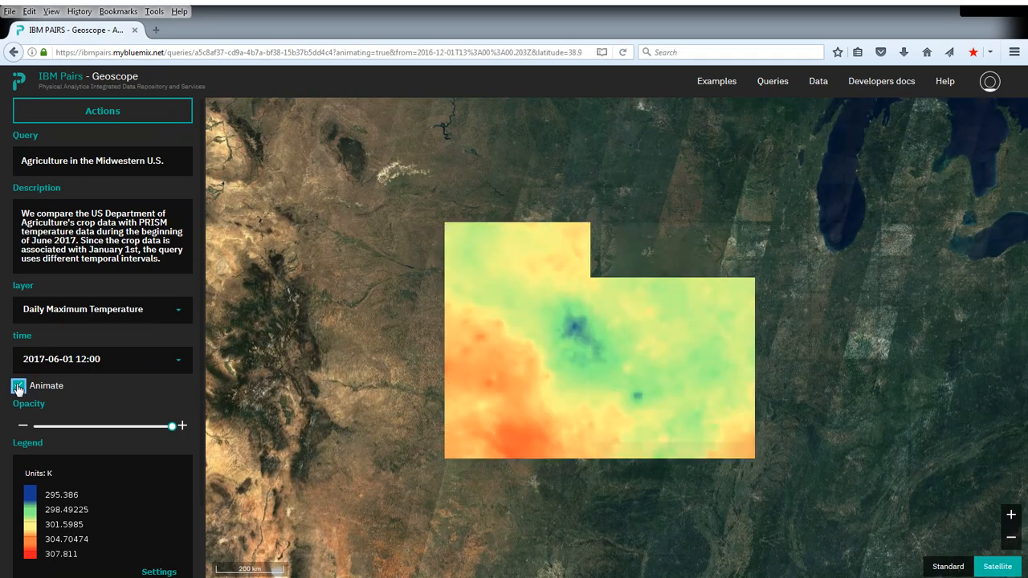